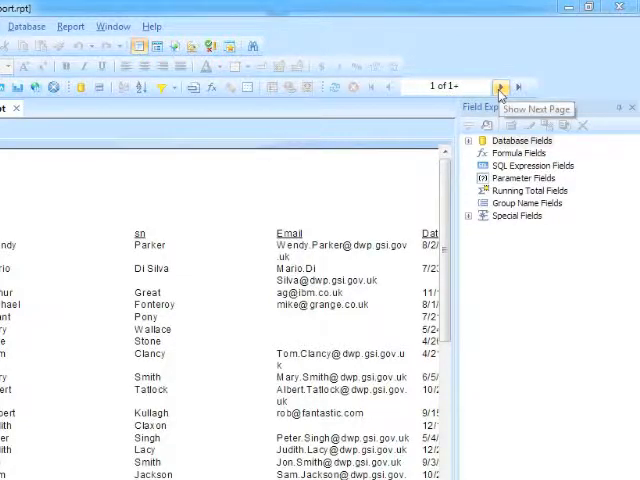
# Page forward to page 3, back to page 1, then forward to page 4 of 4.
pyautogui.click(497, 86)
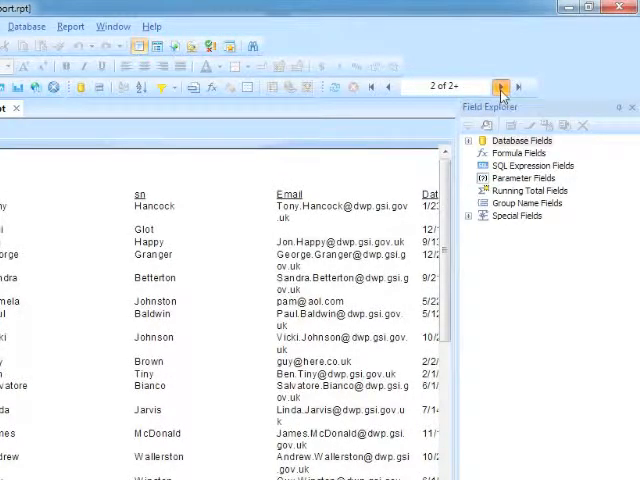
pyautogui.click(496, 86)
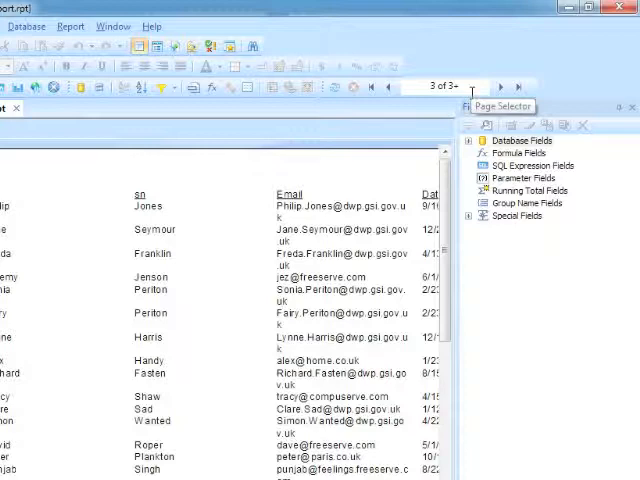
pyautogui.click(389, 86)
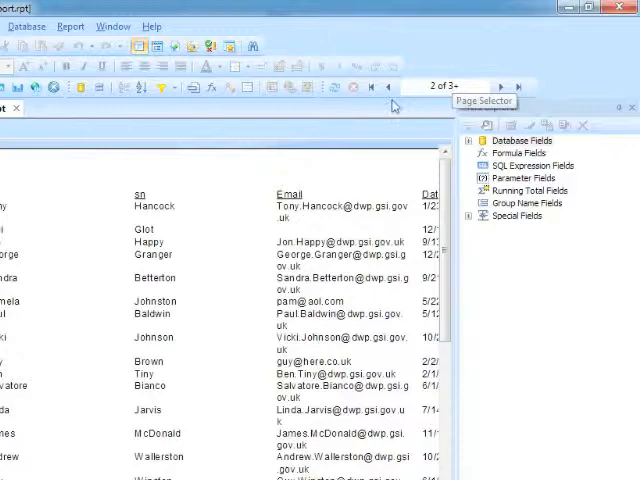
pyautogui.click(394, 86)
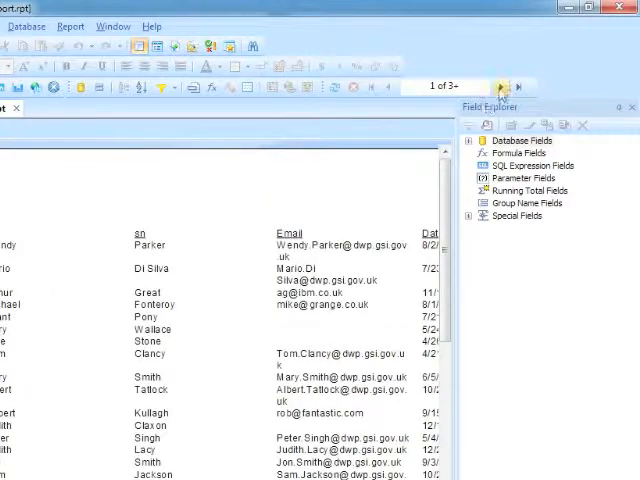
pyautogui.click(497, 86)
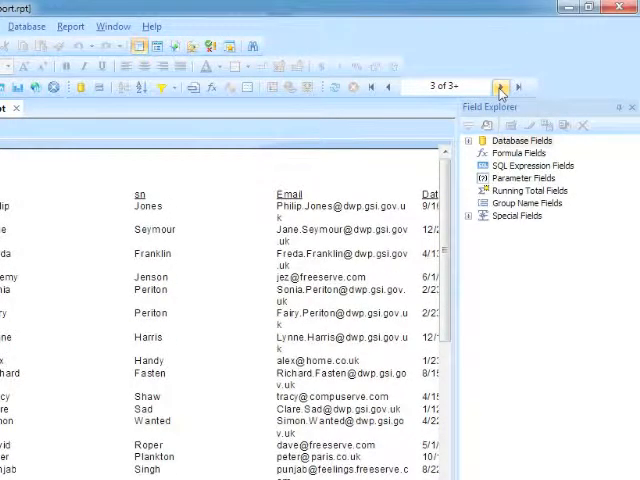
pyautogui.click(497, 86)
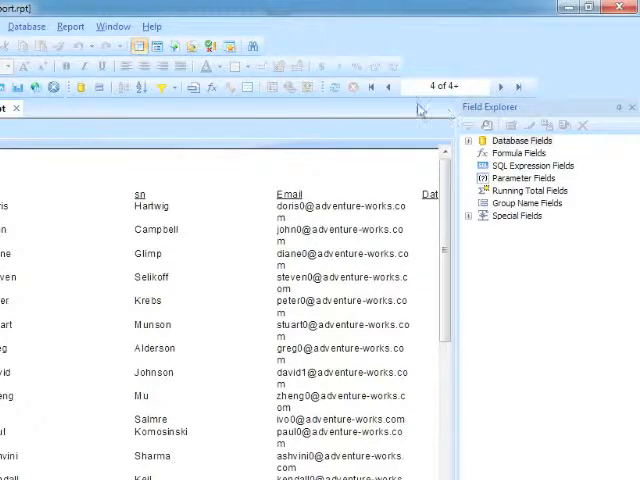
# Page back and forth between pages 1 and 2, return to page 1, then jump to the last page.
pyautogui.click(388, 86)
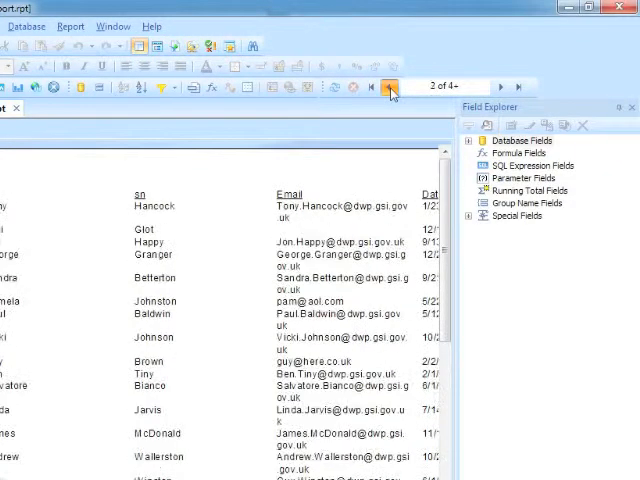
pyautogui.click(390, 87)
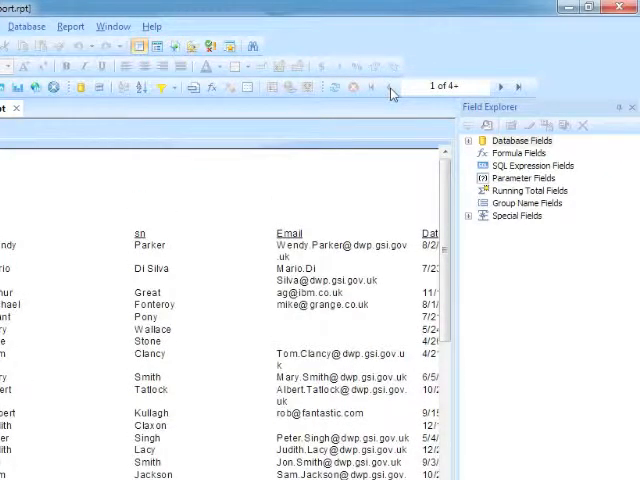
pyautogui.click(501, 86)
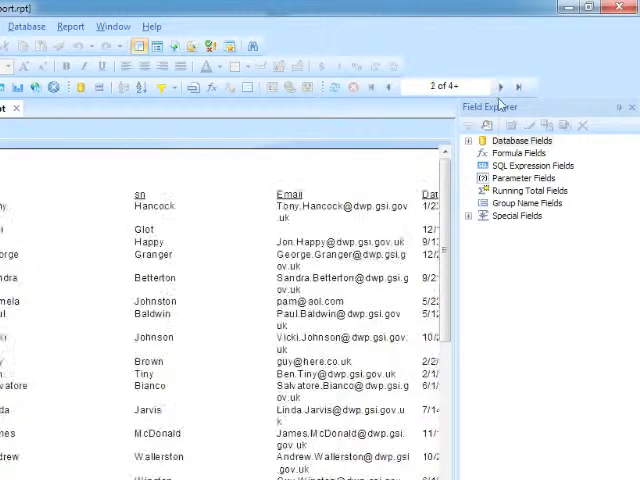
pyautogui.click(502, 86)
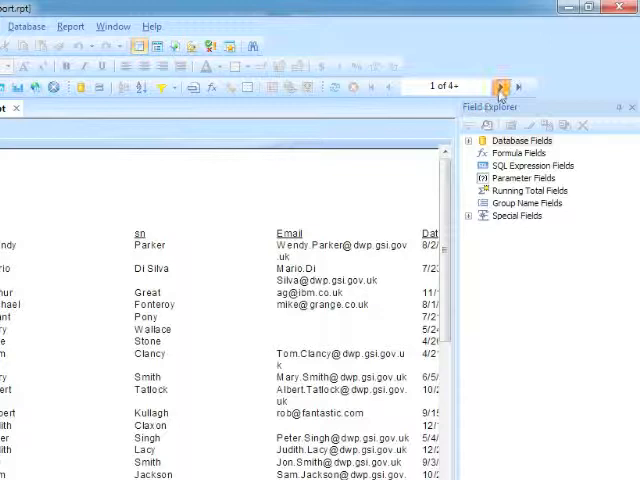
pyautogui.click(499, 86)
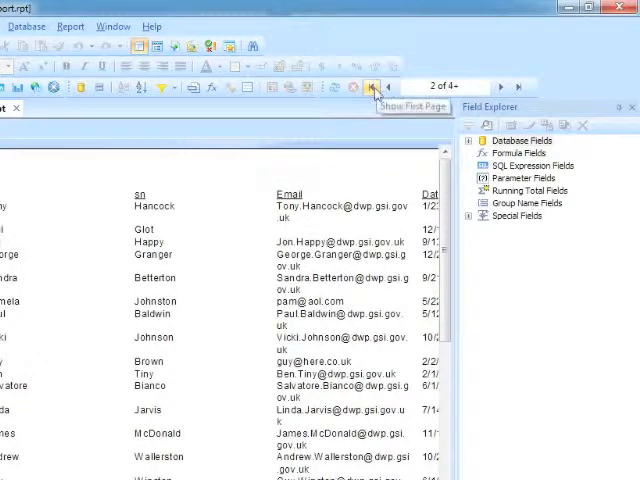
pyautogui.click(378, 86)
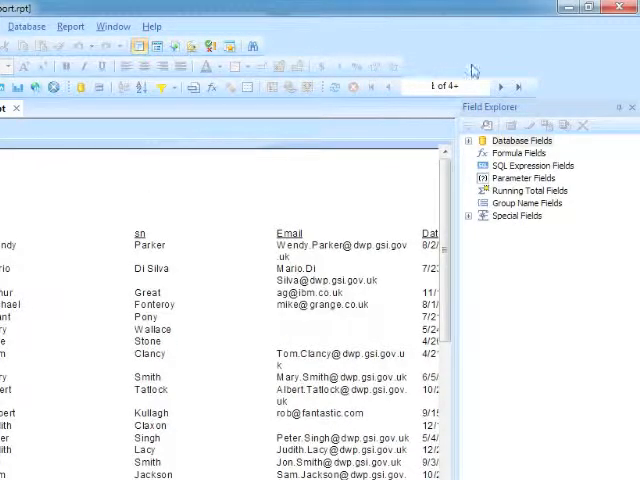
pyautogui.moveTo(519, 86)
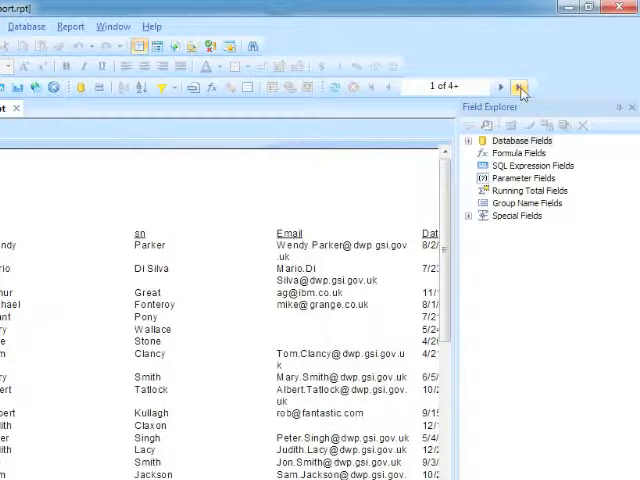
pyautogui.click(519, 86)
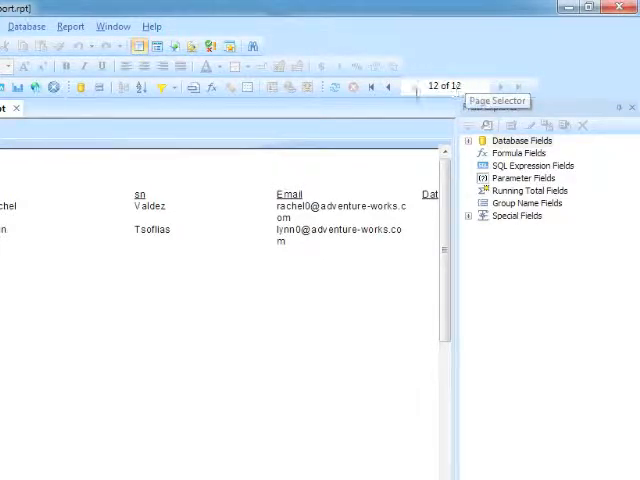
# Step back from page 12 of 12 to page 7 of 12.
pyautogui.click(388, 86)
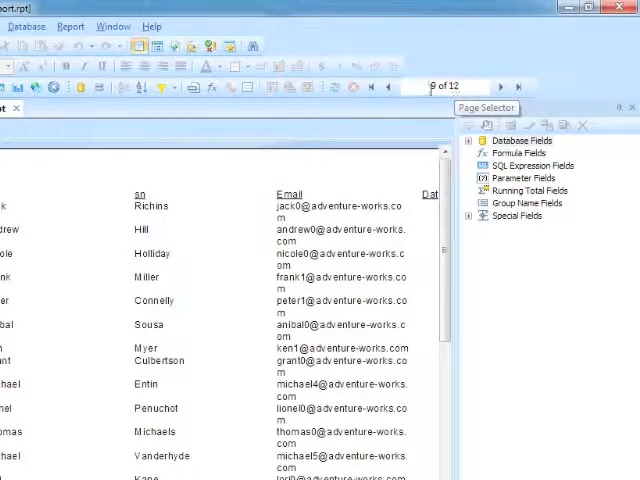
pyautogui.click(501, 86)
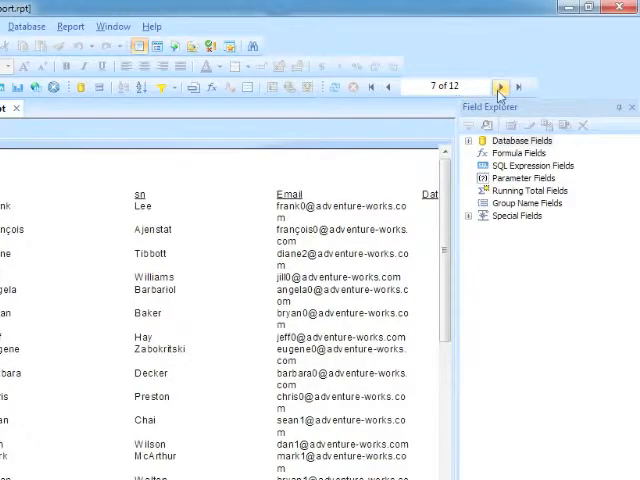